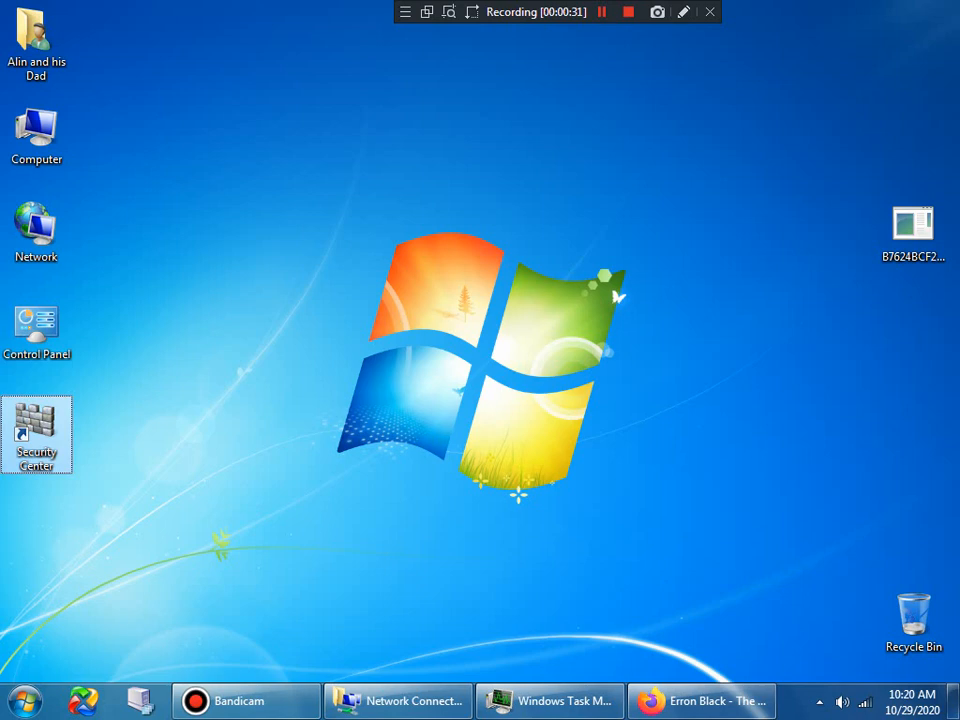
Launch the Security Center program from its desktop shortcut.
{"action": "left_click", "coordinate": [551, 701]}
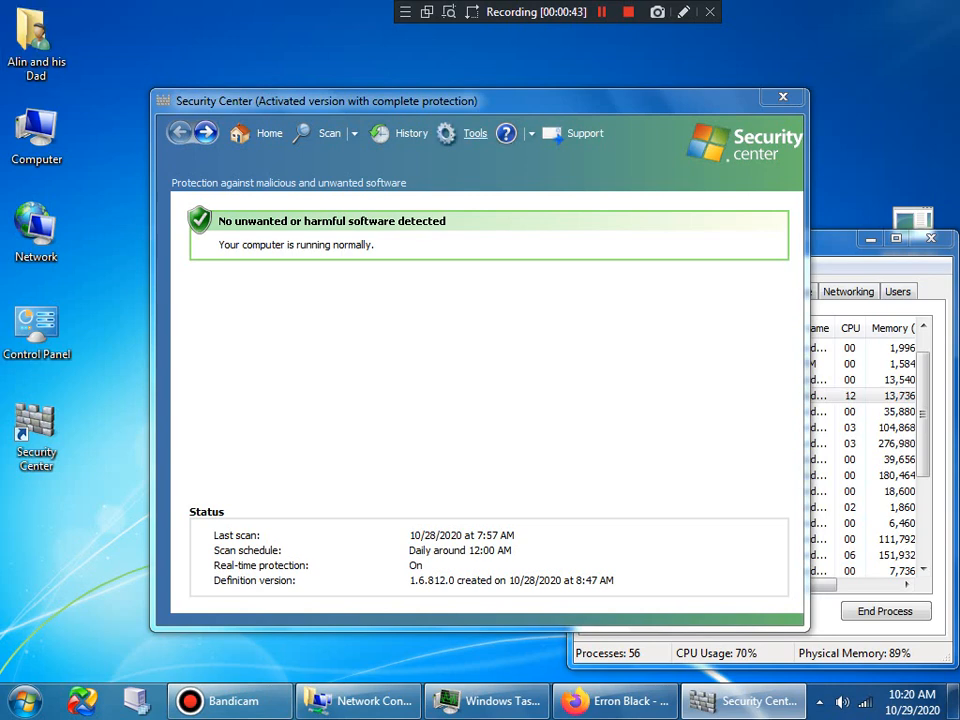
Look over Security Center's Tools and Settings page, then close the program.
{"action": "left_click", "coordinate": [475, 133]}
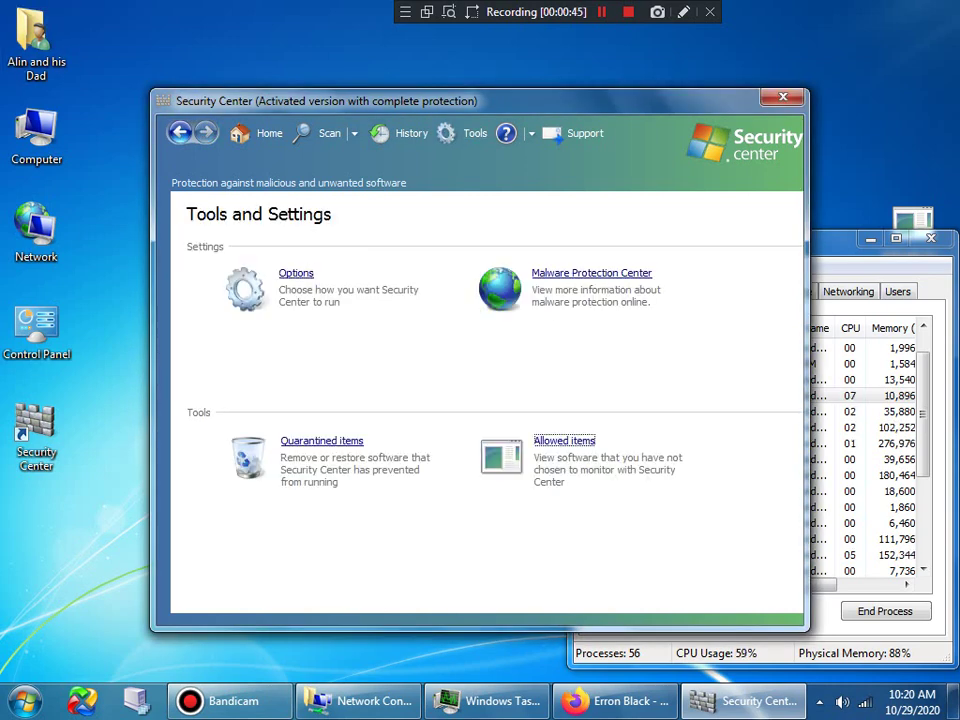
{"action": "left_click", "coordinate": [564, 440]}
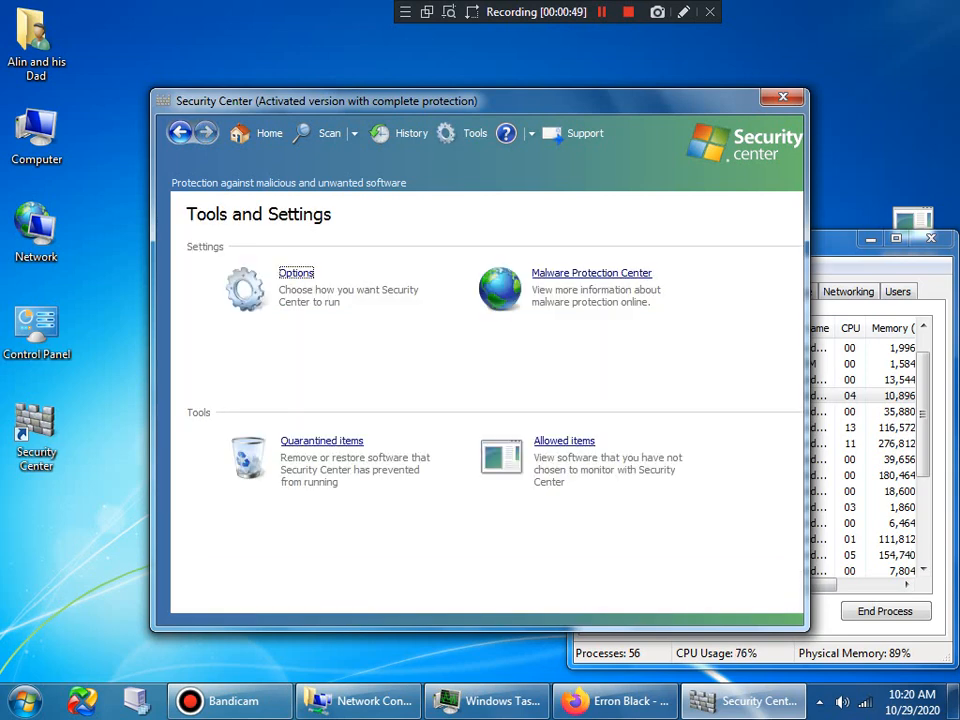
{"action": "left_click", "coordinate": [296, 272]}
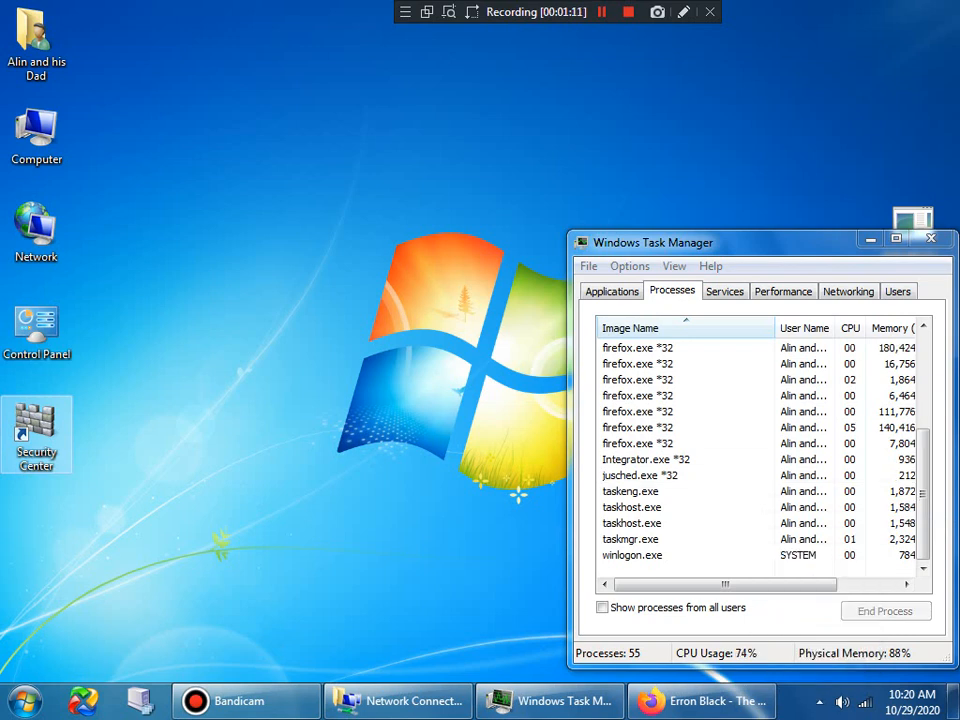
In an elevated Command Prompt, run rundll32 on the e32dc397 ProgramData .dat with 'uninstall'.
{"action": "right_click", "coordinate": [37, 430]}
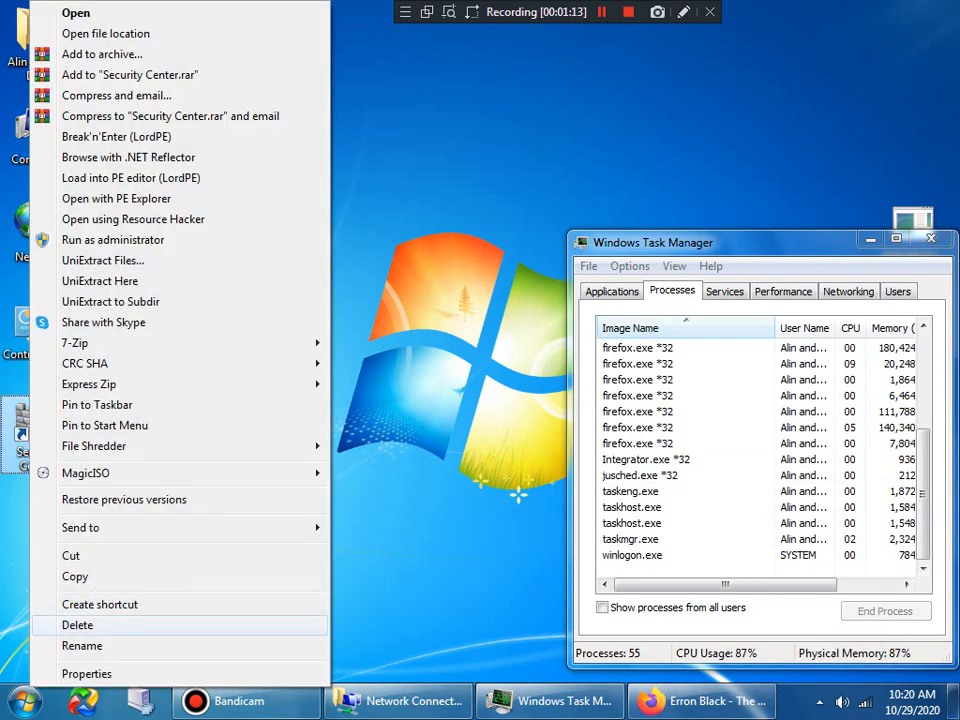
{"action": "left_click", "coordinate": [87, 673]}
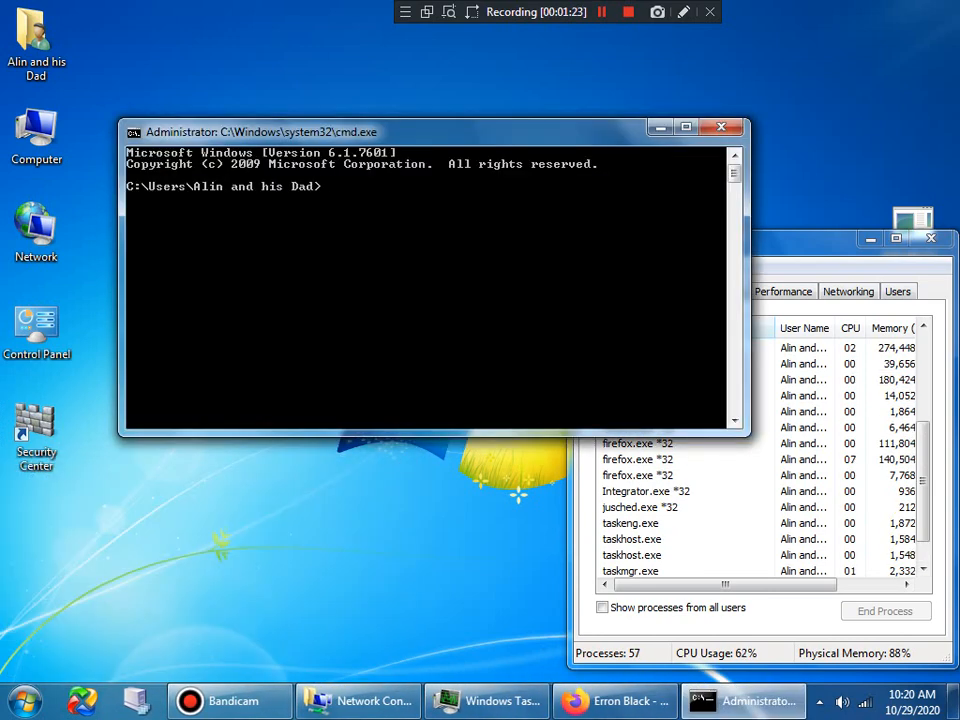
{"action": "type", "text": "C:\\Windows\\system32\\rundll32.exe \"C:\\ProgramData\\e32dc397-f024-43a0-bb2f-3b2c1481c737.dat\", lqtzdyumpmdrjg"}
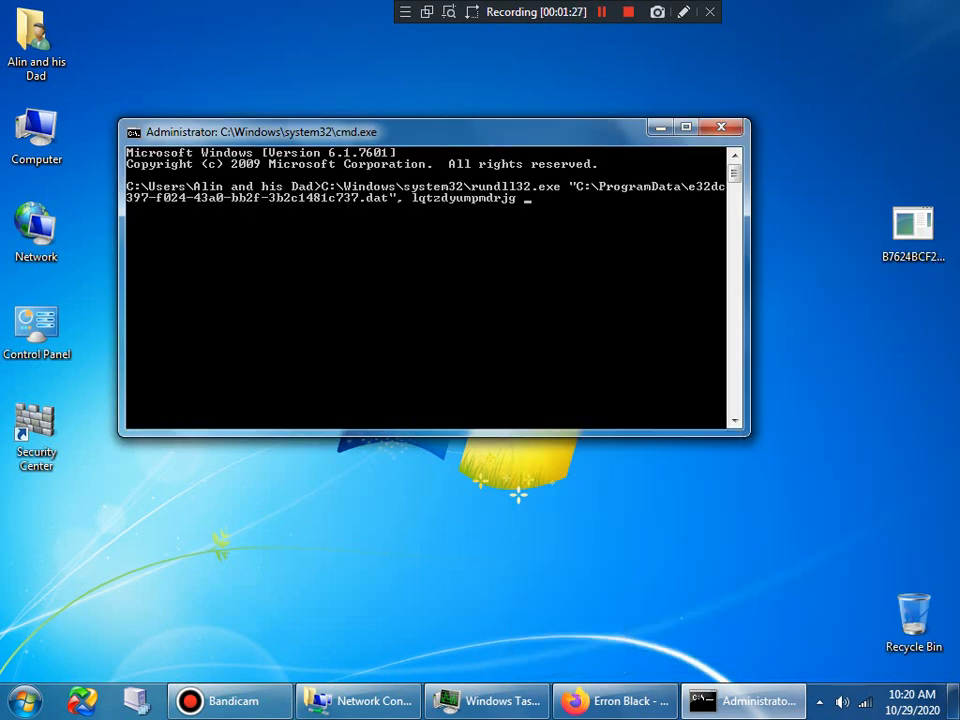
{"action": "type", "text": "uninstall"}
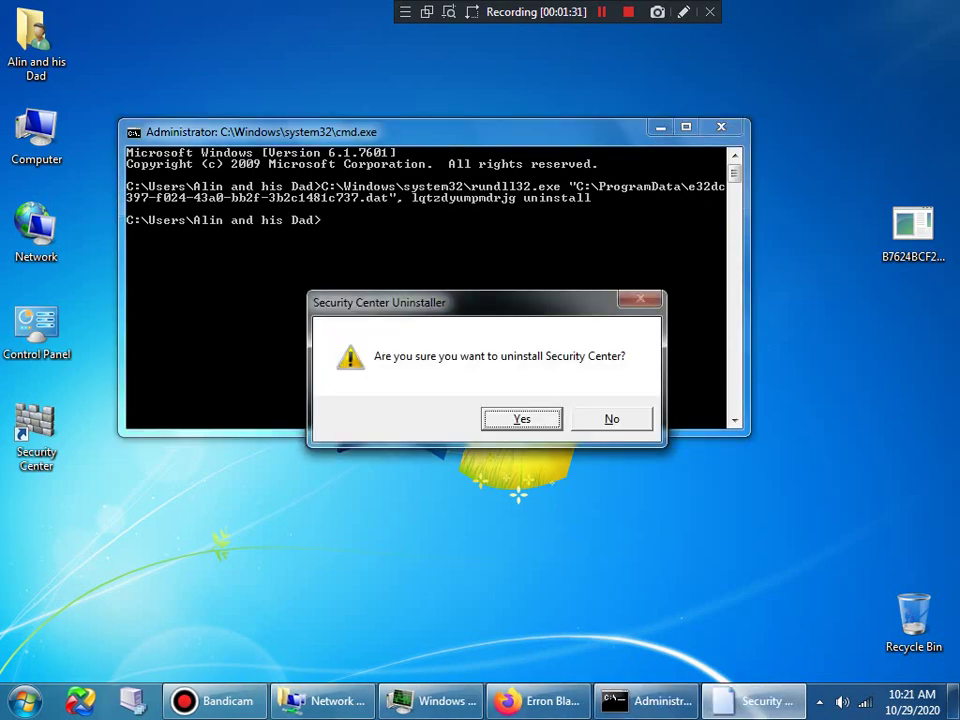
{"action": "right_click", "coordinate": [37, 430]}
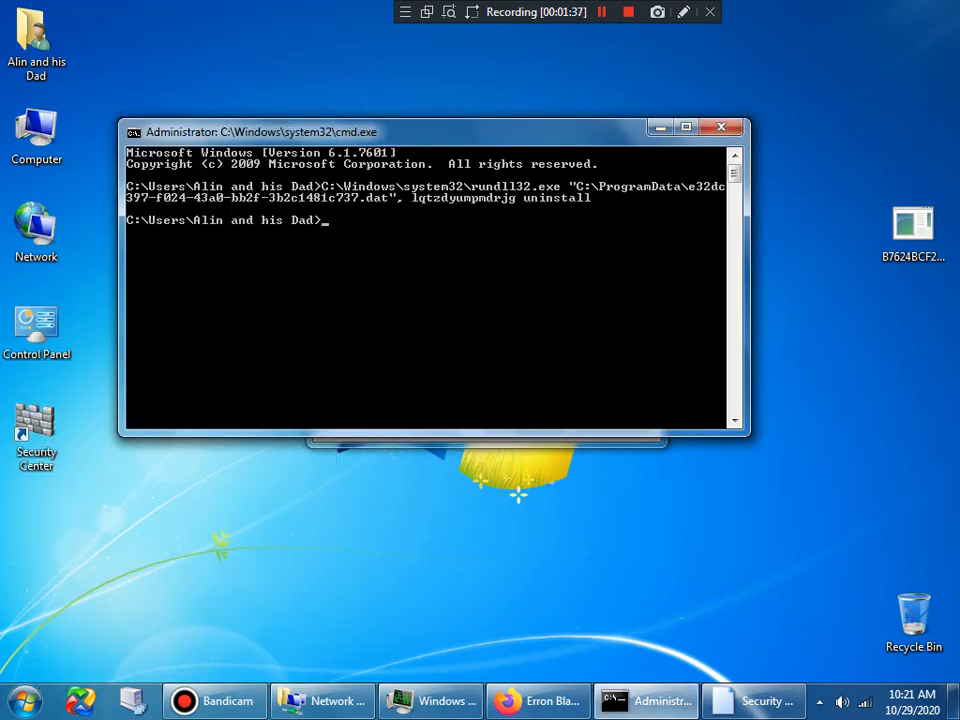
{"action": "type", "text": "%"}
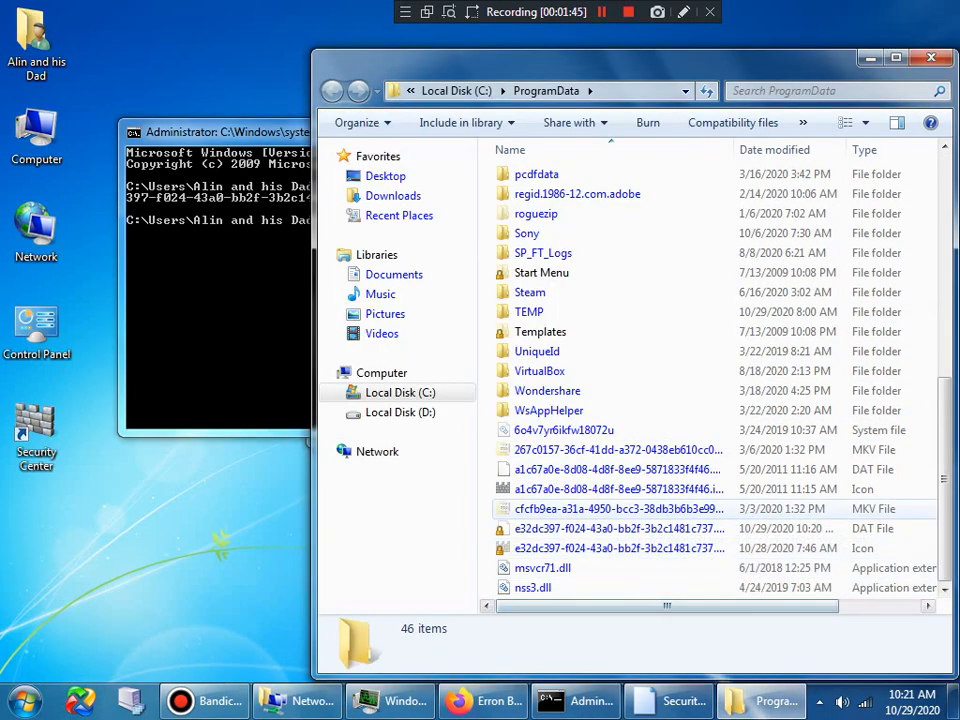
{"action": "mouse_move", "coordinate": [534, 587]}
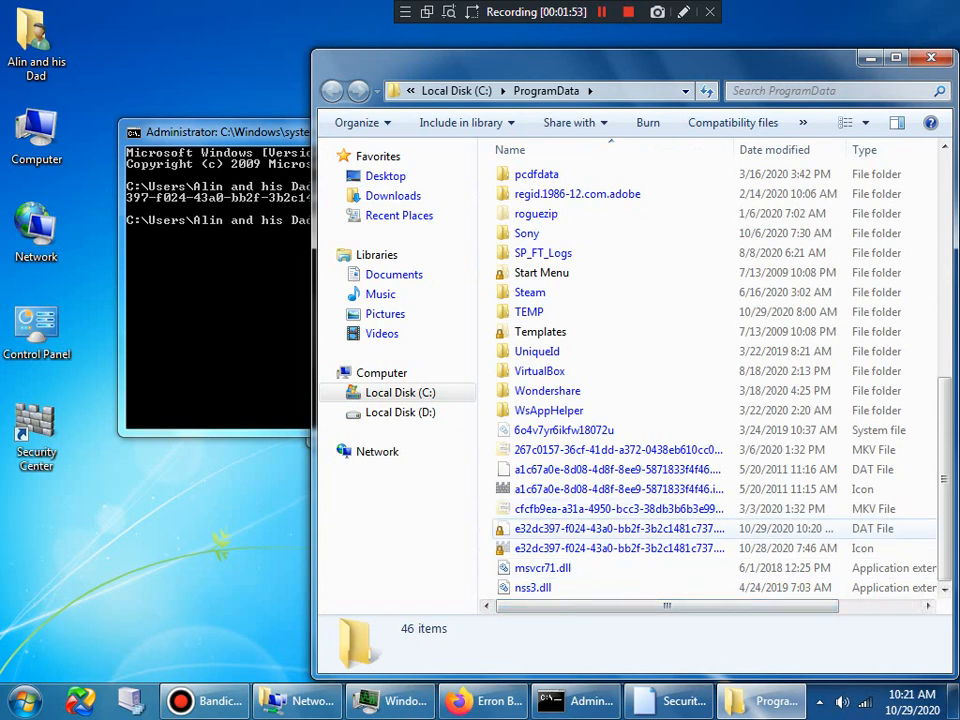
{"action": "mouse_move", "coordinate": [615, 548]}
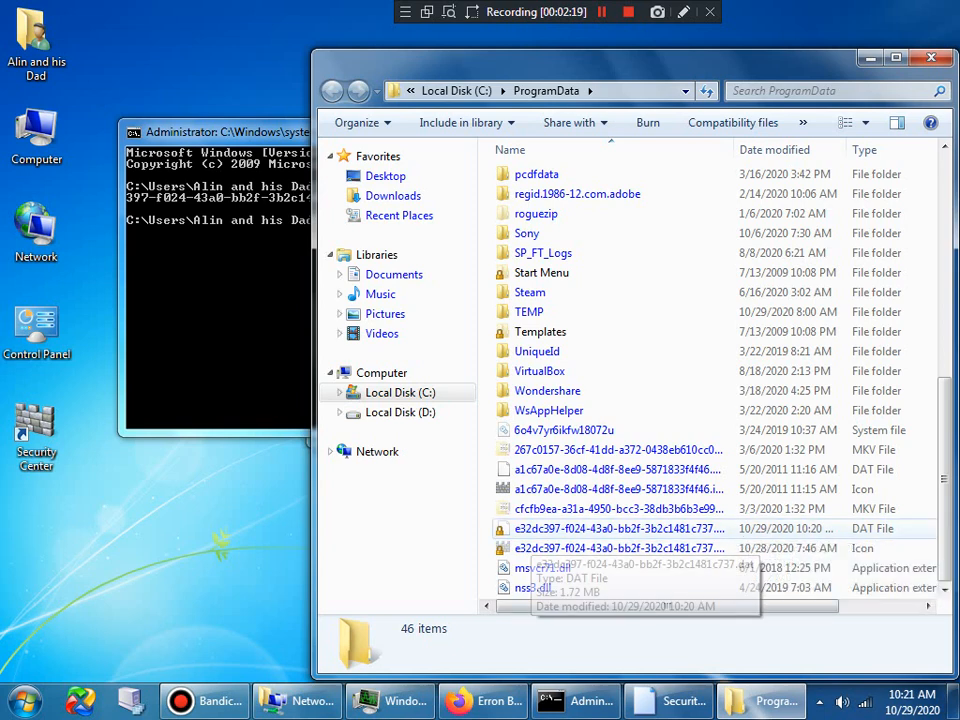
Confirm Security Center's uninstall prompts with Yes, removing its desktop shortcut, and ready %programdata% in Run.
{"action": "left_click", "coordinate": [618, 528]}
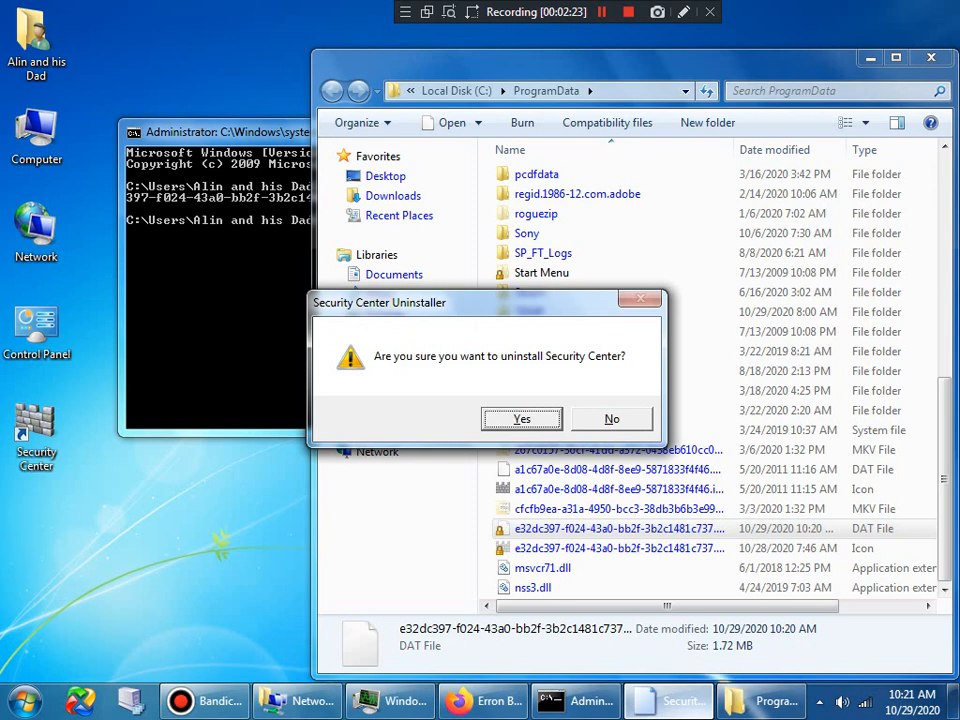
{"action": "left_click_drag", "start_coordinate": [380, 302], "coordinate": [197, 151]}
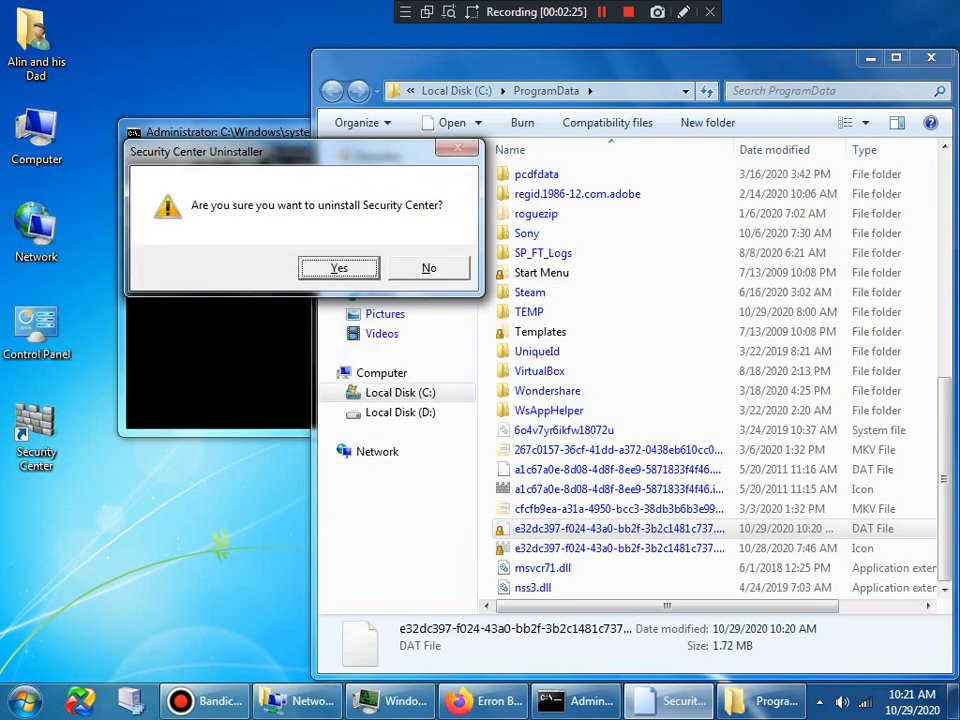
{"action": "left_click", "coordinate": [338, 268]}
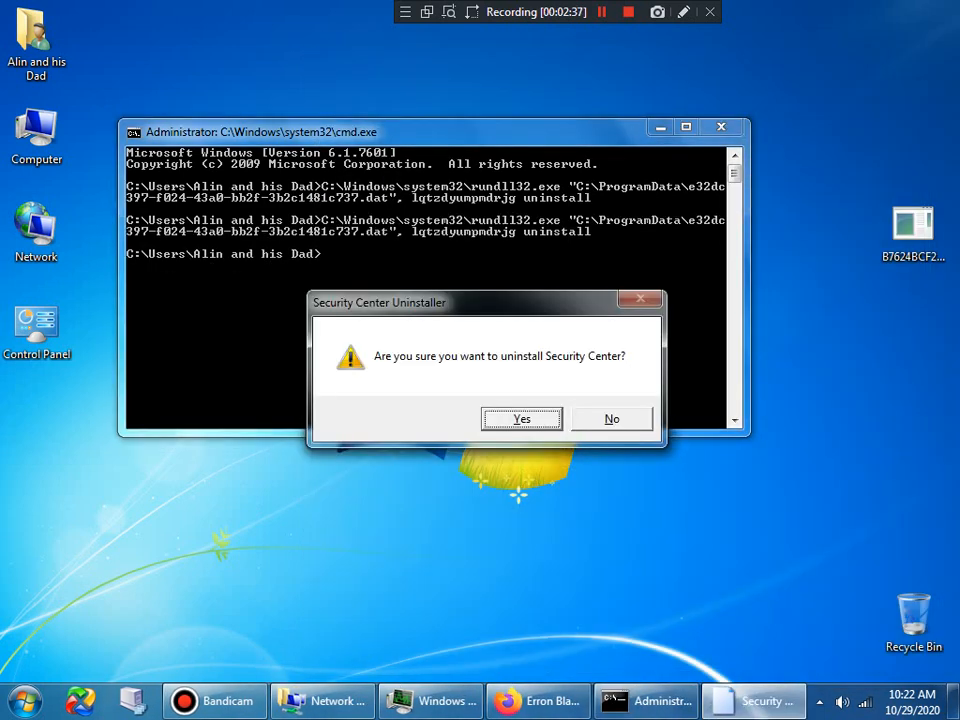
{"action": "left_click", "coordinate": [521, 419]}
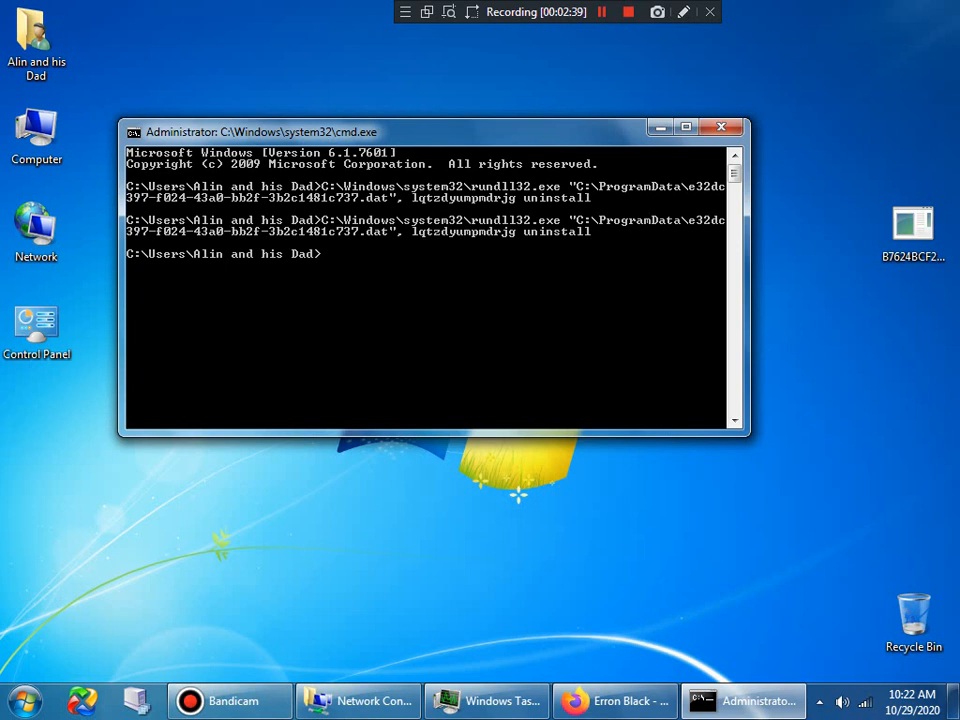
{"action": "left_click", "coordinate": [589, 14]}
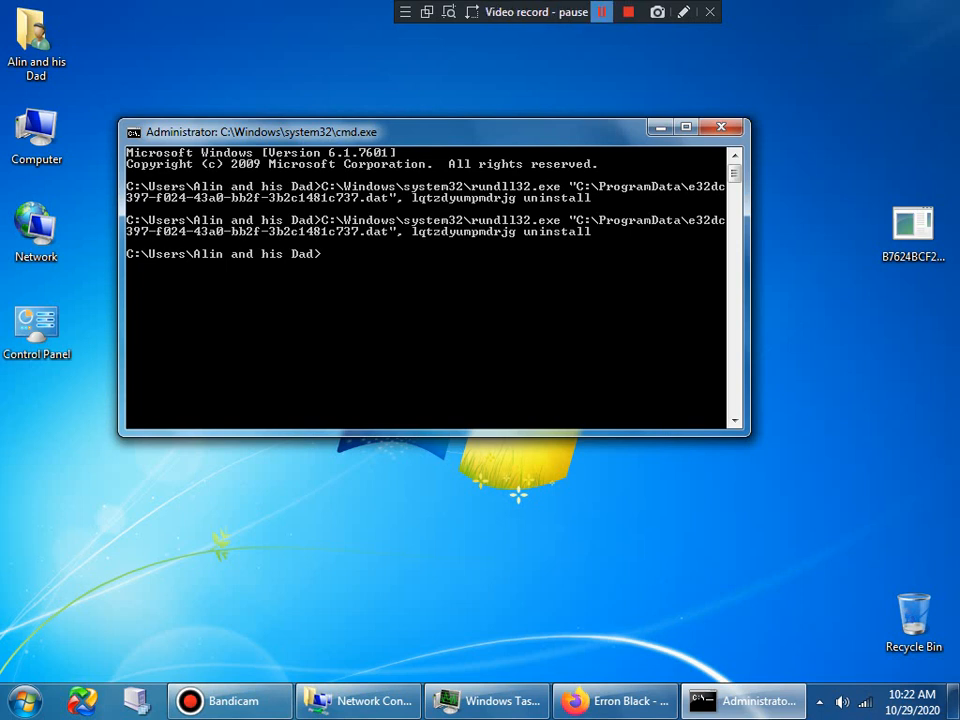
{"action": "left_click", "coordinate": [590, 13]}
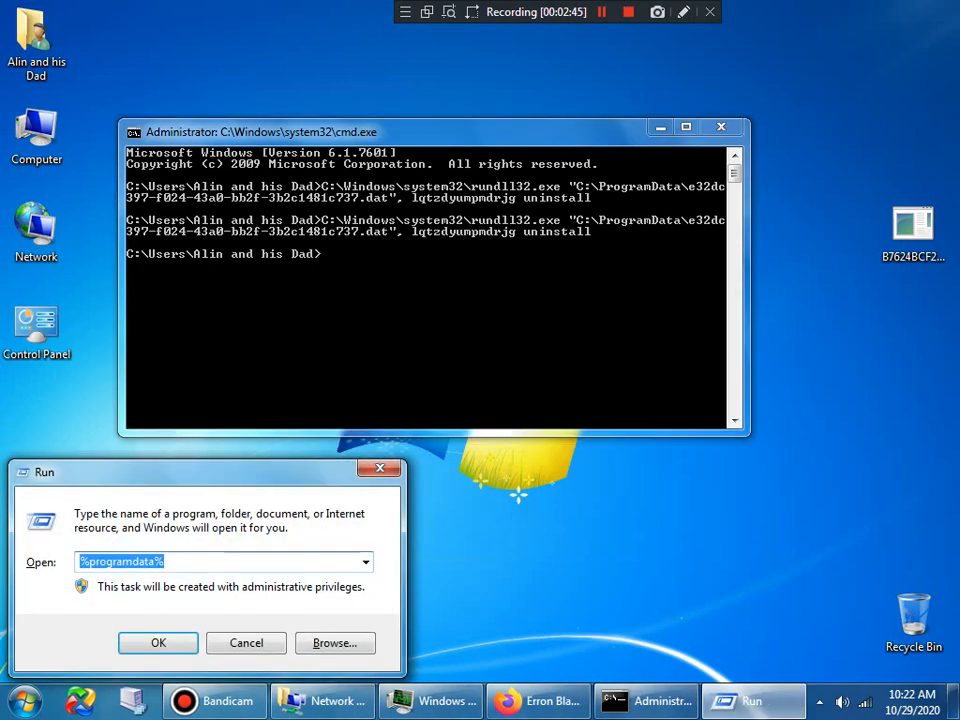
Open ProgramData and delete the e32dc397 DAT and icon files, leaving 44 items.
{"action": "left_click", "coordinate": [158, 642]}
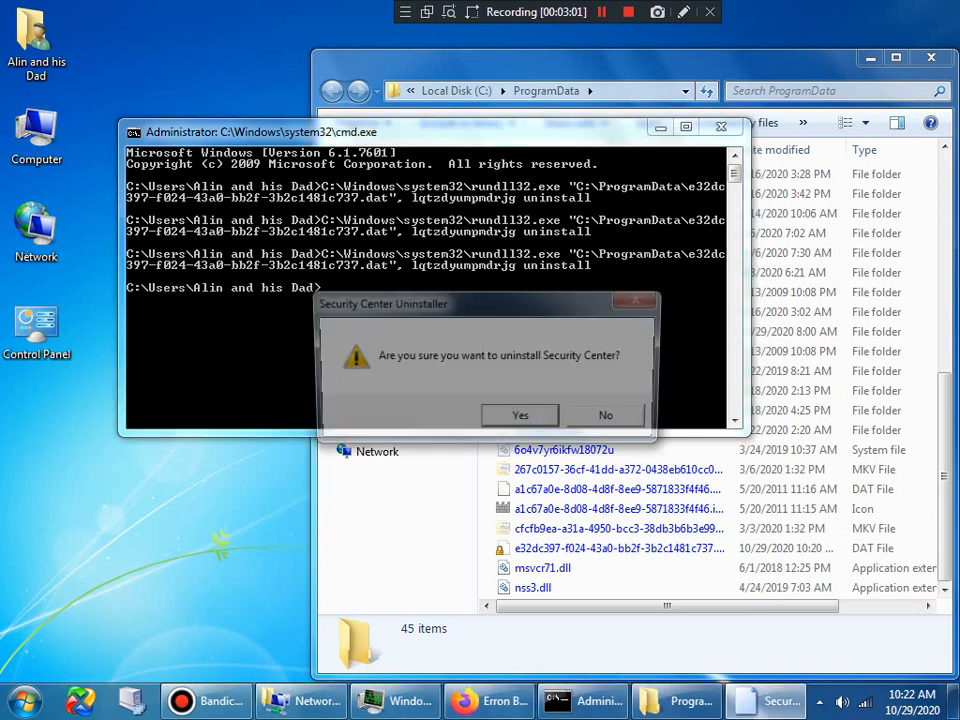
{"action": "left_click", "coordinate": [519, 415]}
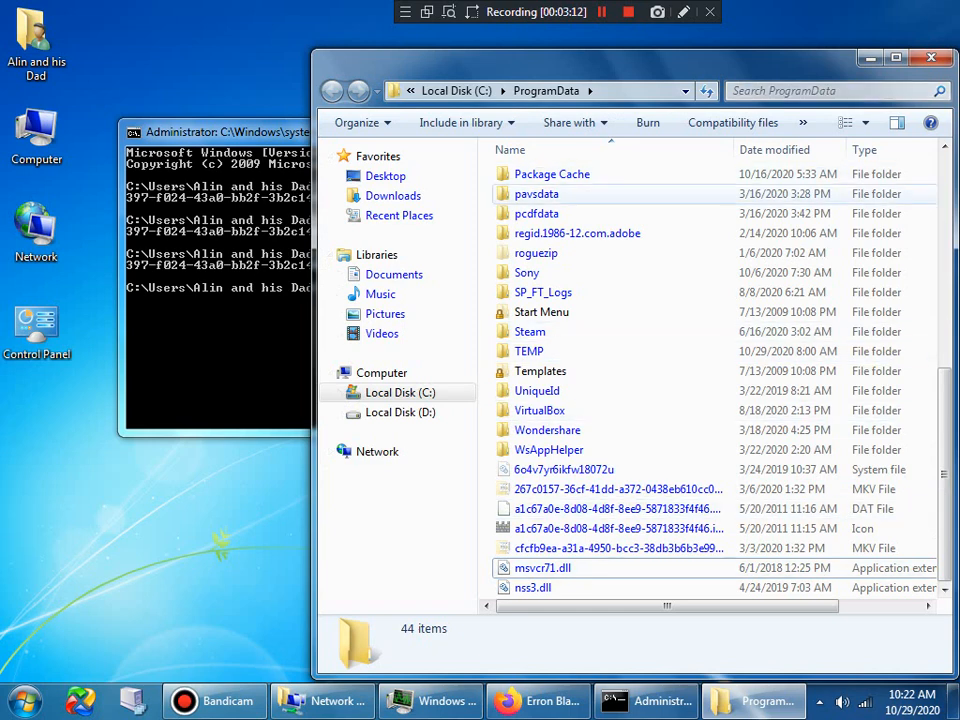
{"action": "scroll", "scroll_direction": "right", "scroll_amount": 3}
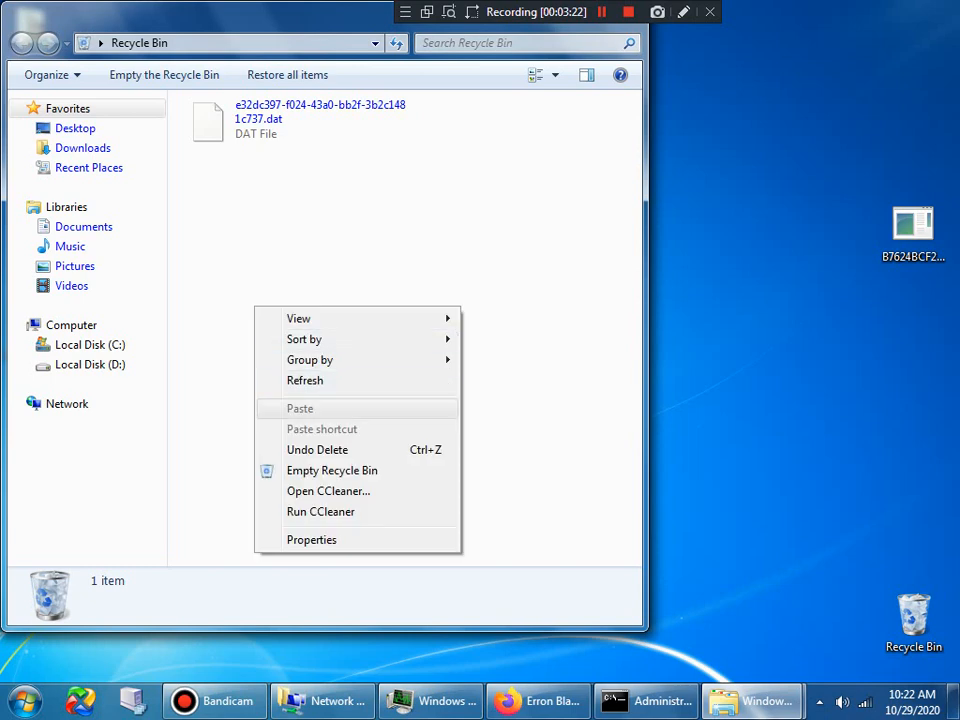
Empty the Recycle Bin to permanently erase the e32dc397 DAT file.
{"action": "left_click", "coordinate": [331, 470]}
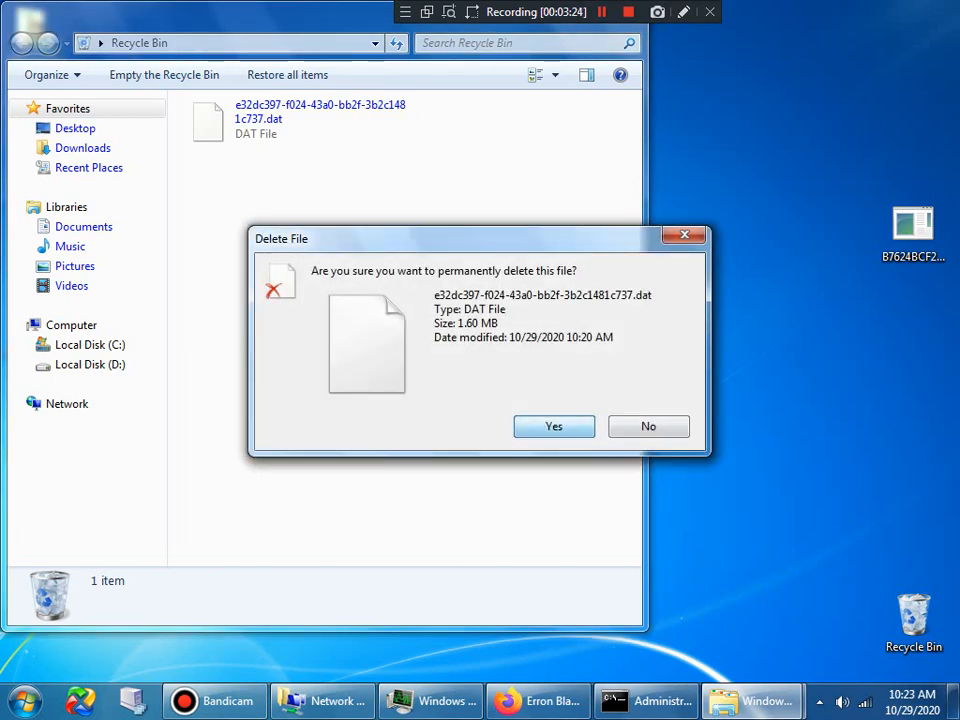
{"action": "left_click", "coordinate": [554, 426]}
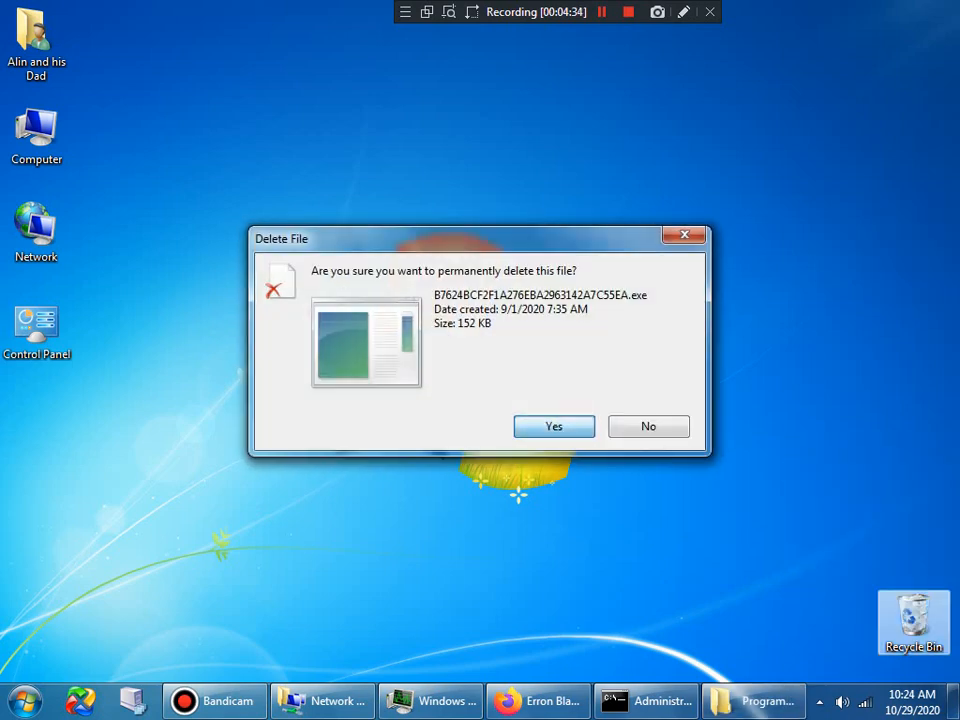
Confirm deleting the B7624BCF .exe, dismiss rundll32's module-not-found error, and close Command Prompt.
{"action": "left_click", "coordinate": [553, 426]}
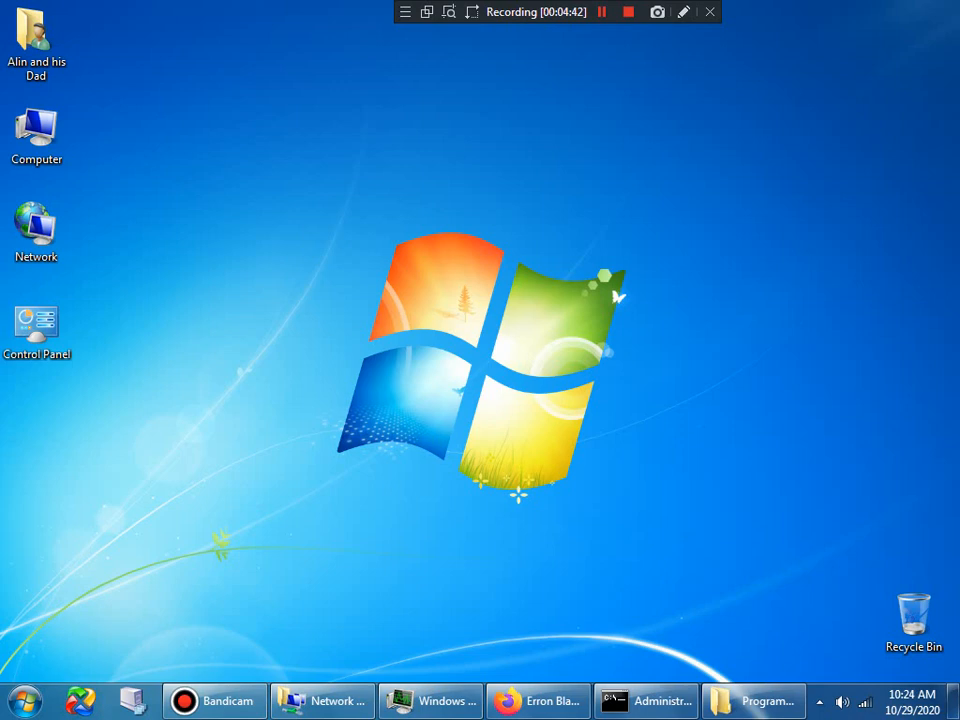
{"action": "left_click", "coordinate": [646, 700]}
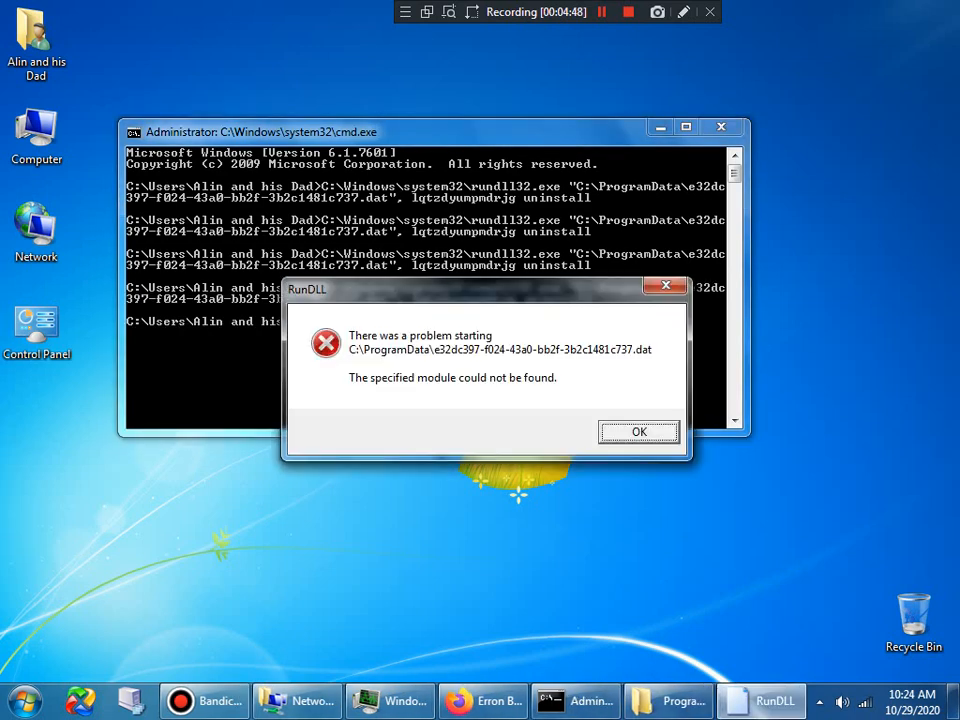
{"action": "left_click", "coordinate": [639, 431]}
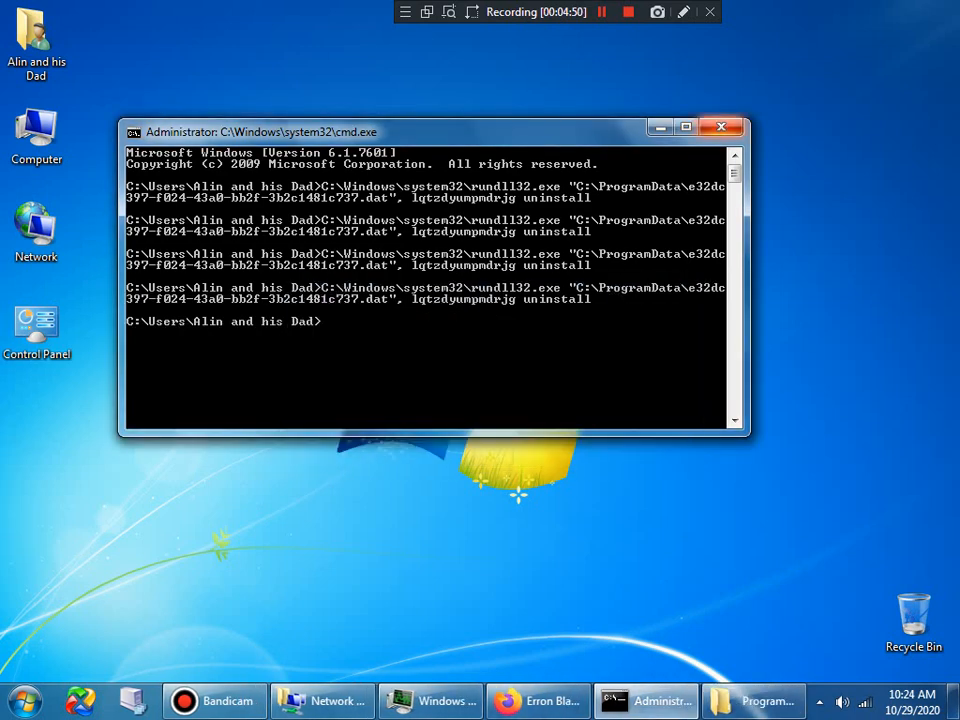
{"action": "left_click", "coordinate": [721, 126]}
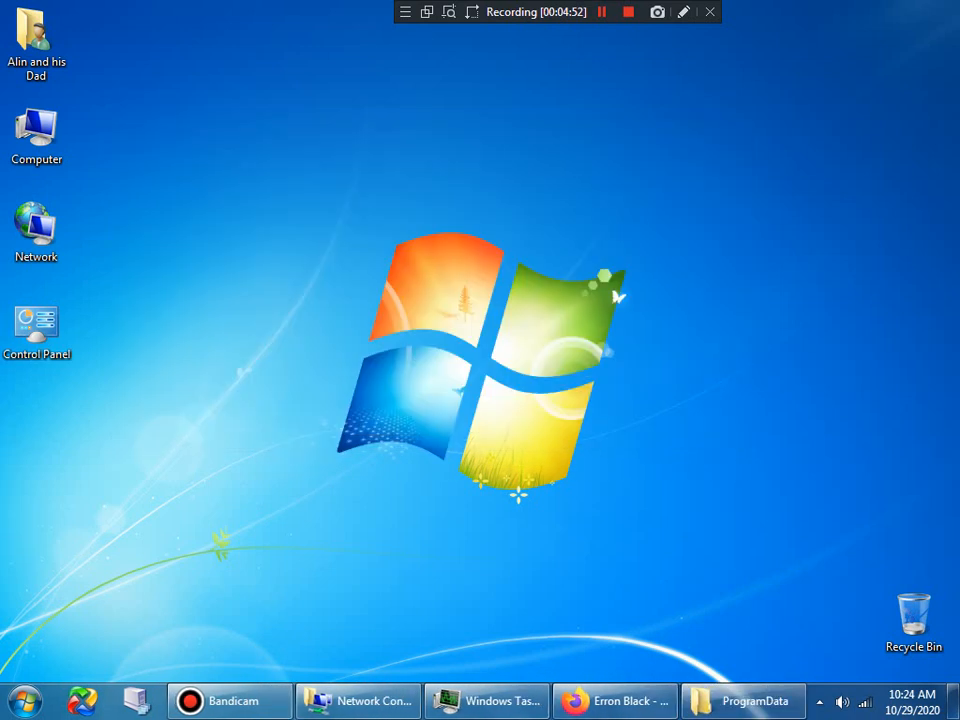